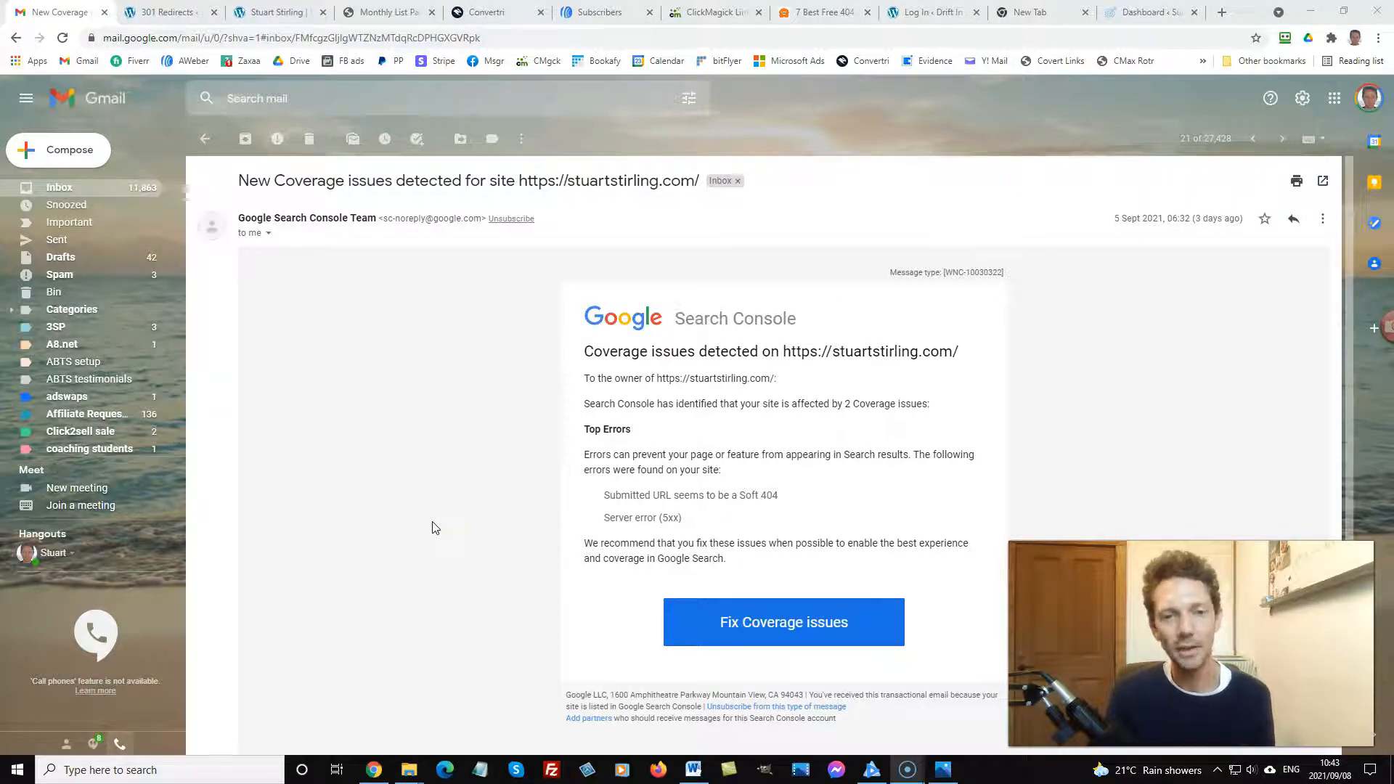
pyautogui.moveTo(428, 520)
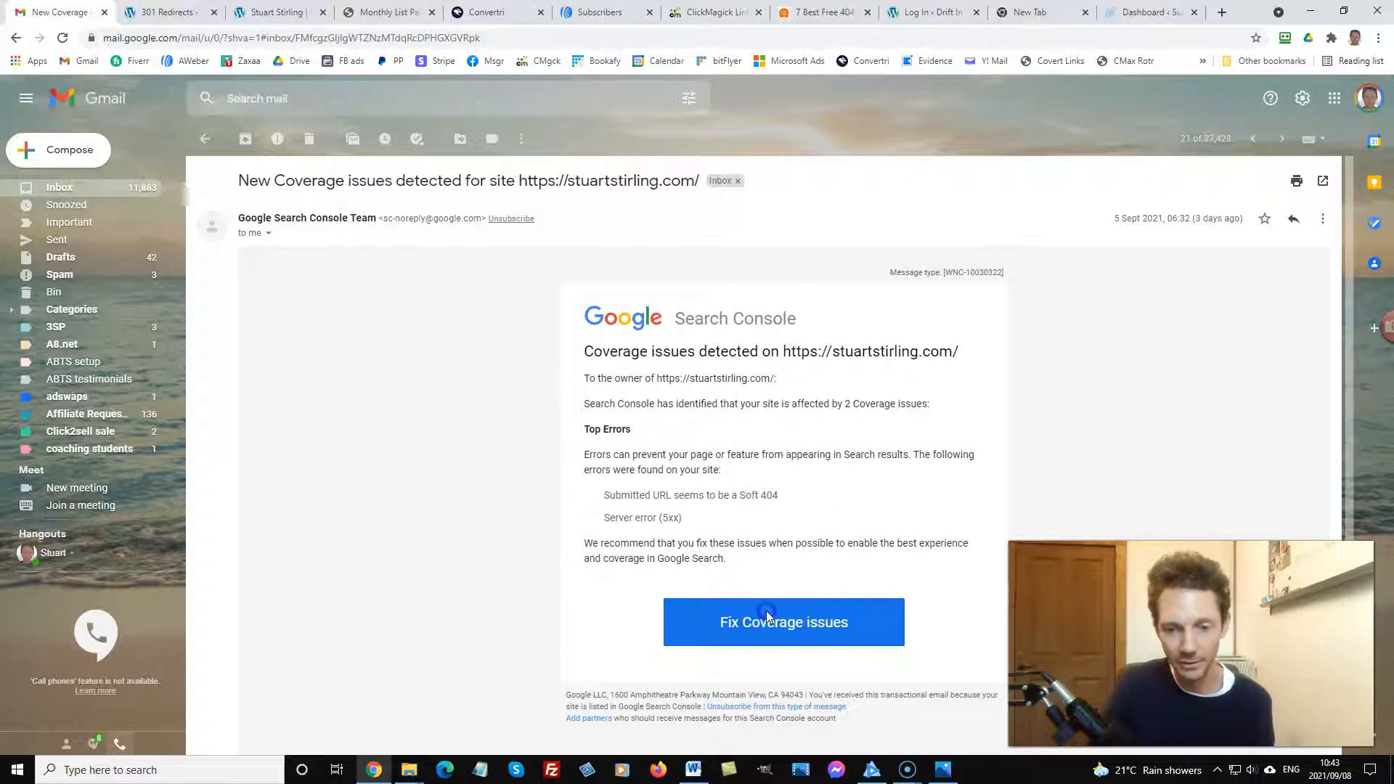
# Open the Coverage report's 'Submitted URL seems to be a Soft 404' issue and view its example tag URLs.
pyautogui.click(782, 621)
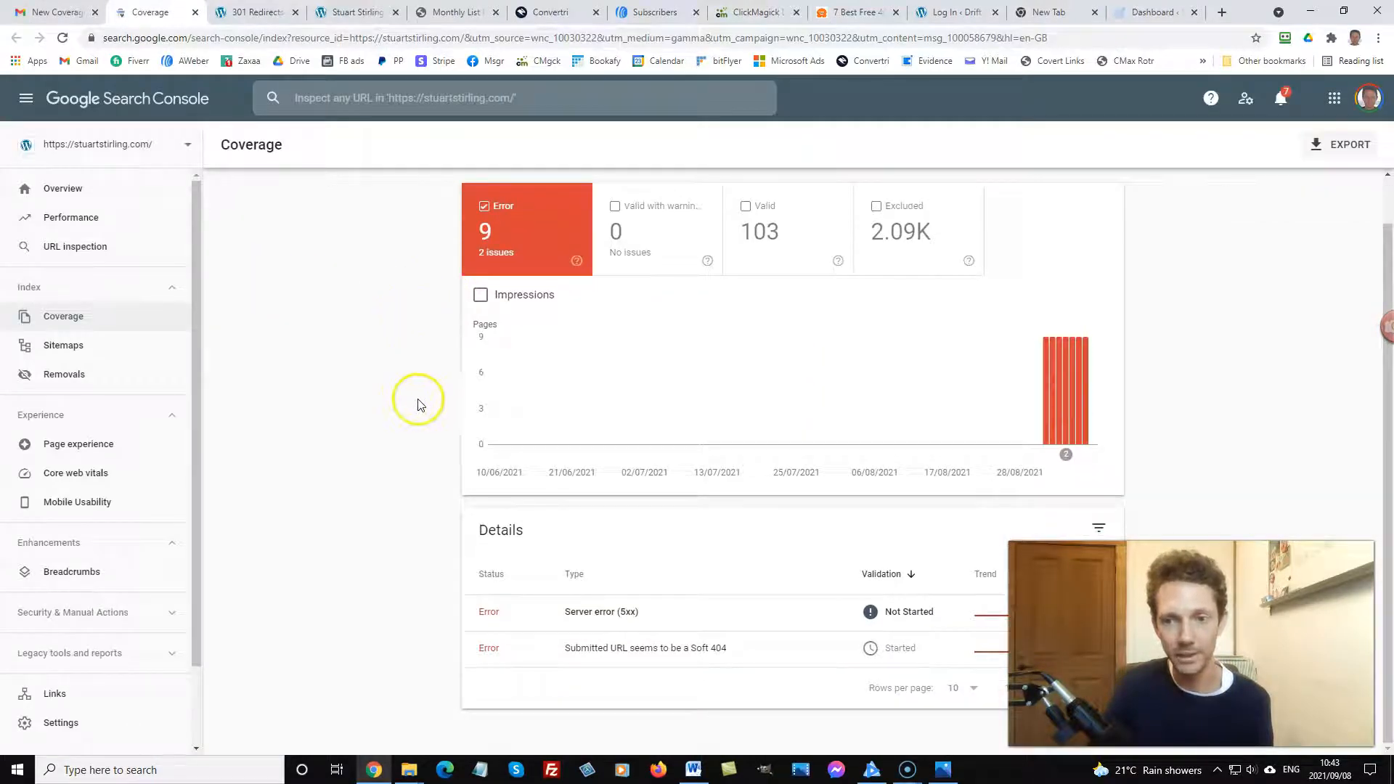
pyautogui.click(645, 647)
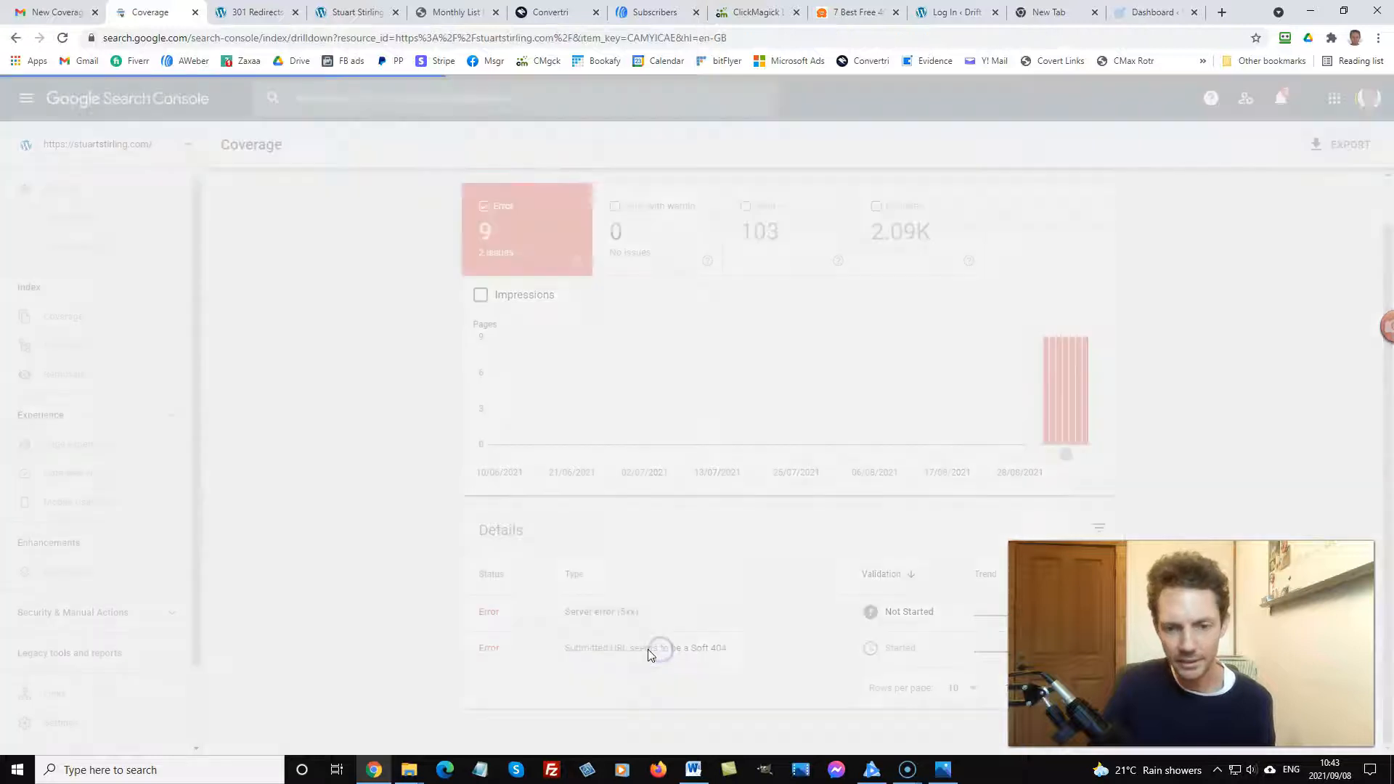
pyautogui.click(648, 648)
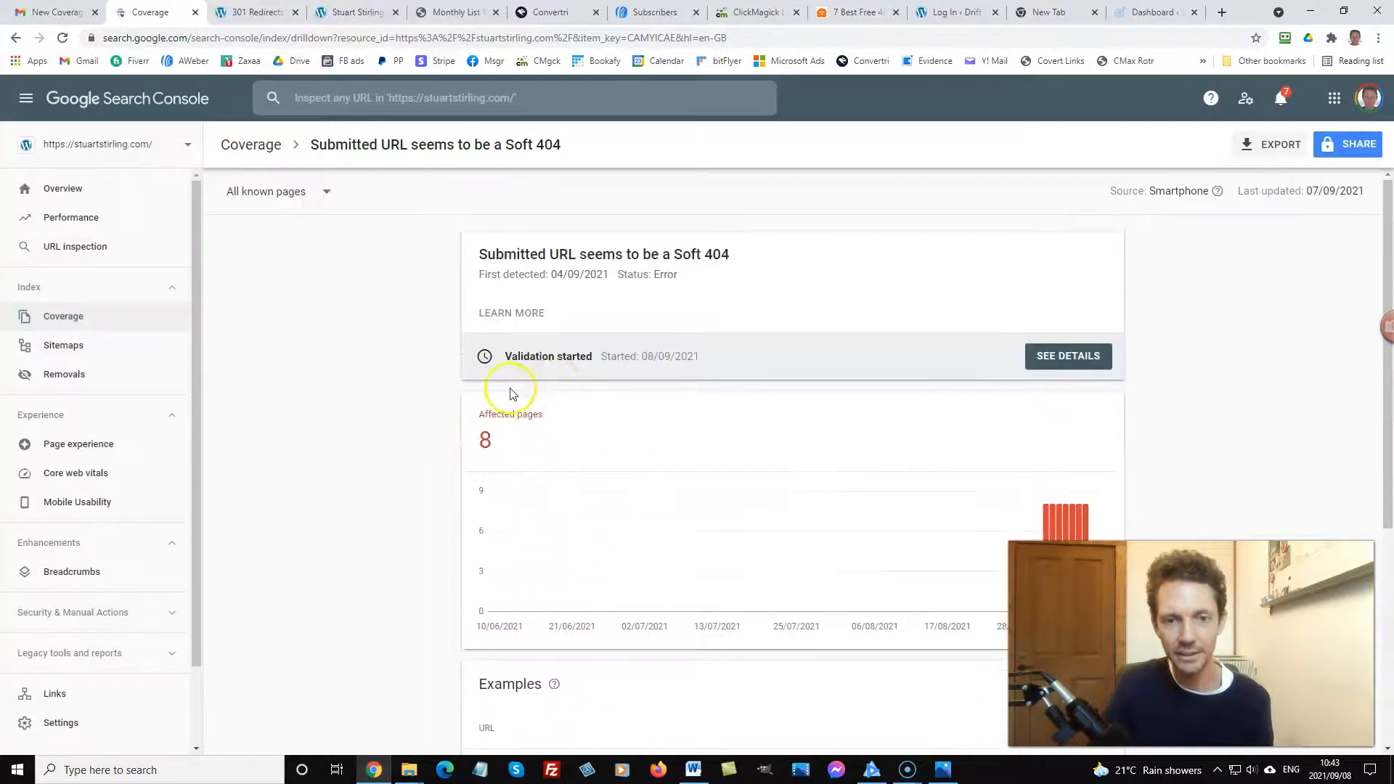
pyautogui.scroll(-3)
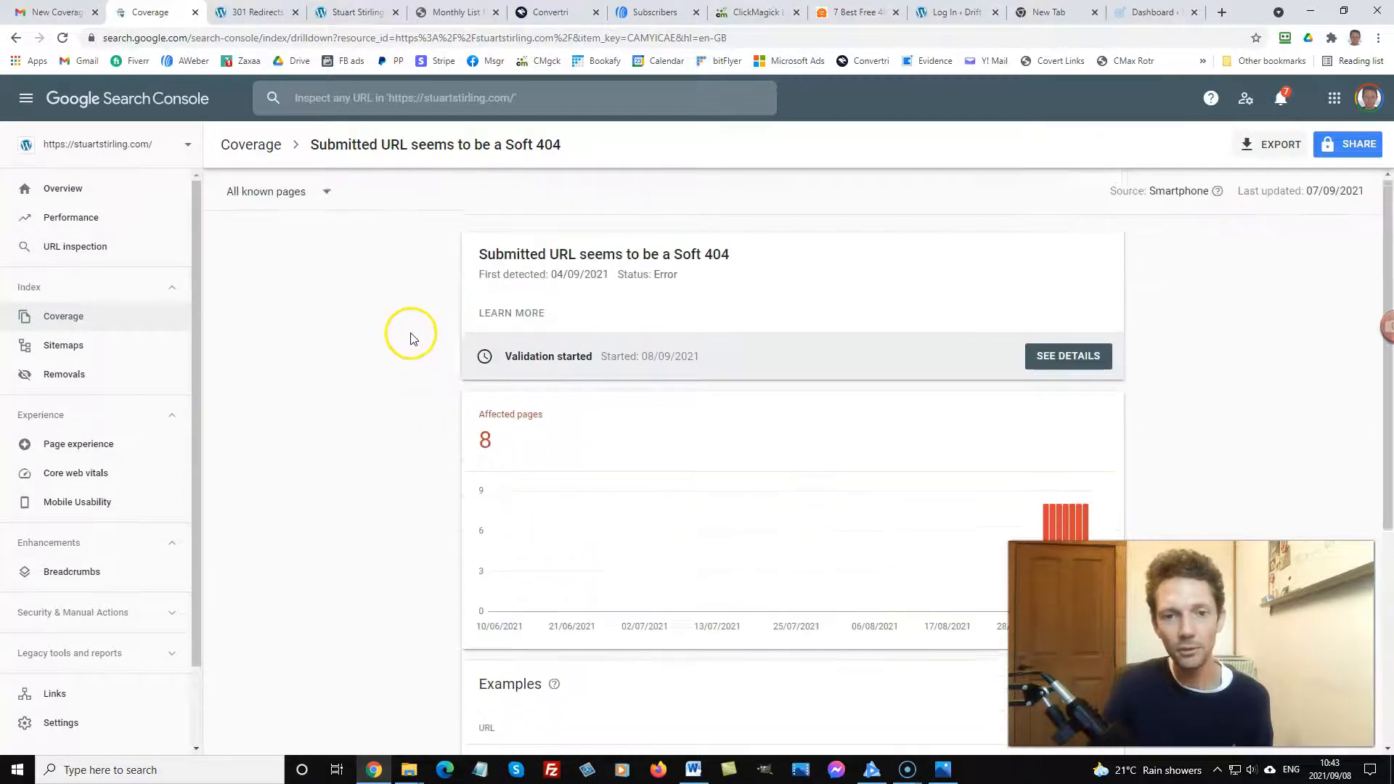
pyautogui.scroll(-3)
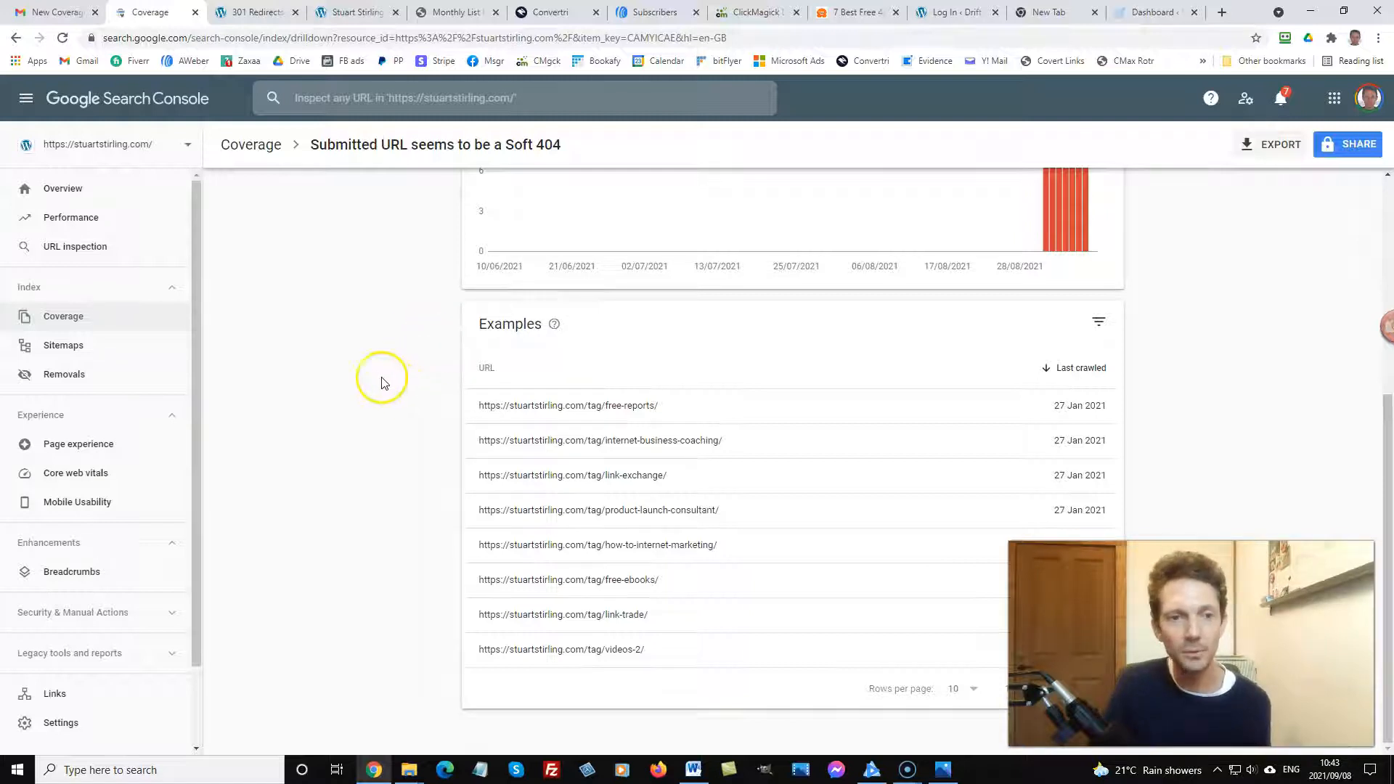
# Show the Settings > 301 Redirects rule list with the existing tag/free-reports/ rule.
pyautogui.click(253, 12)
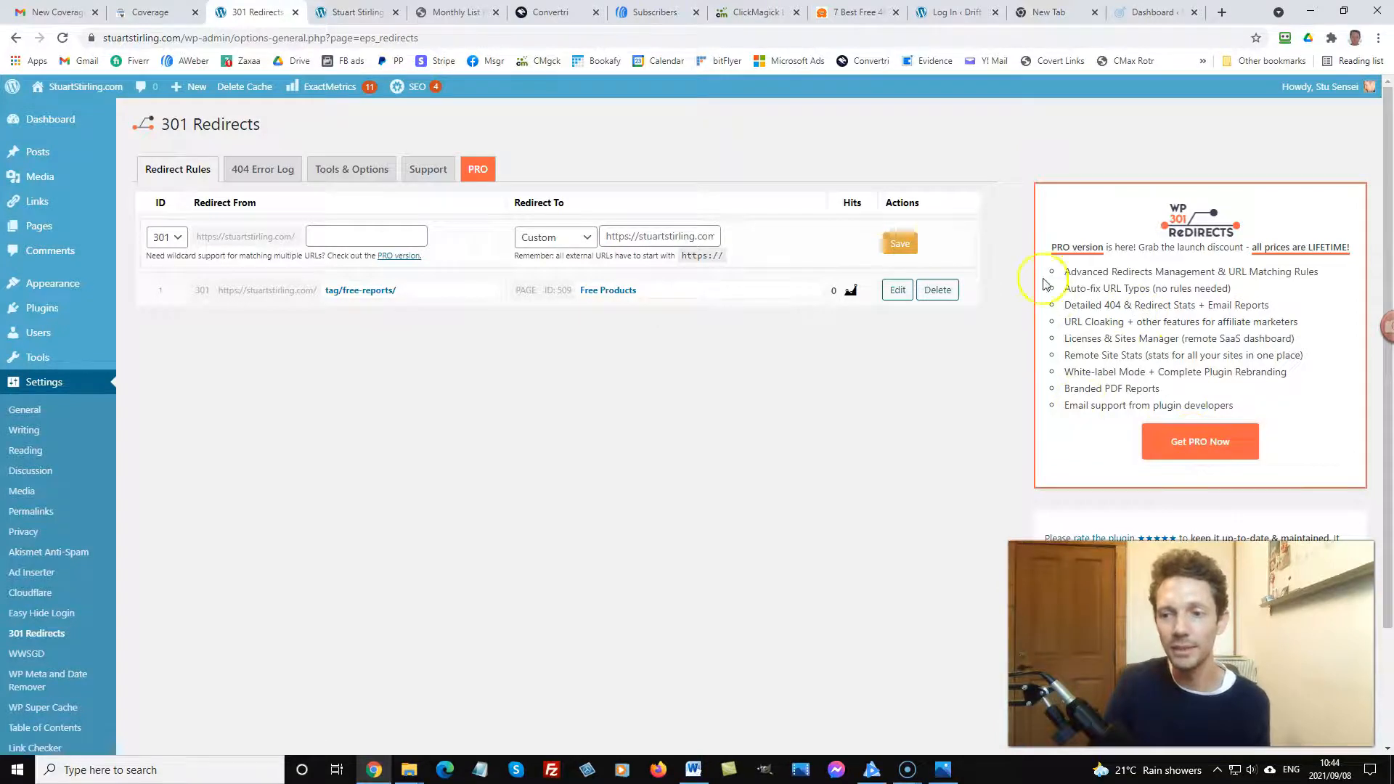
pyautogui.moveTo(1020, 222)
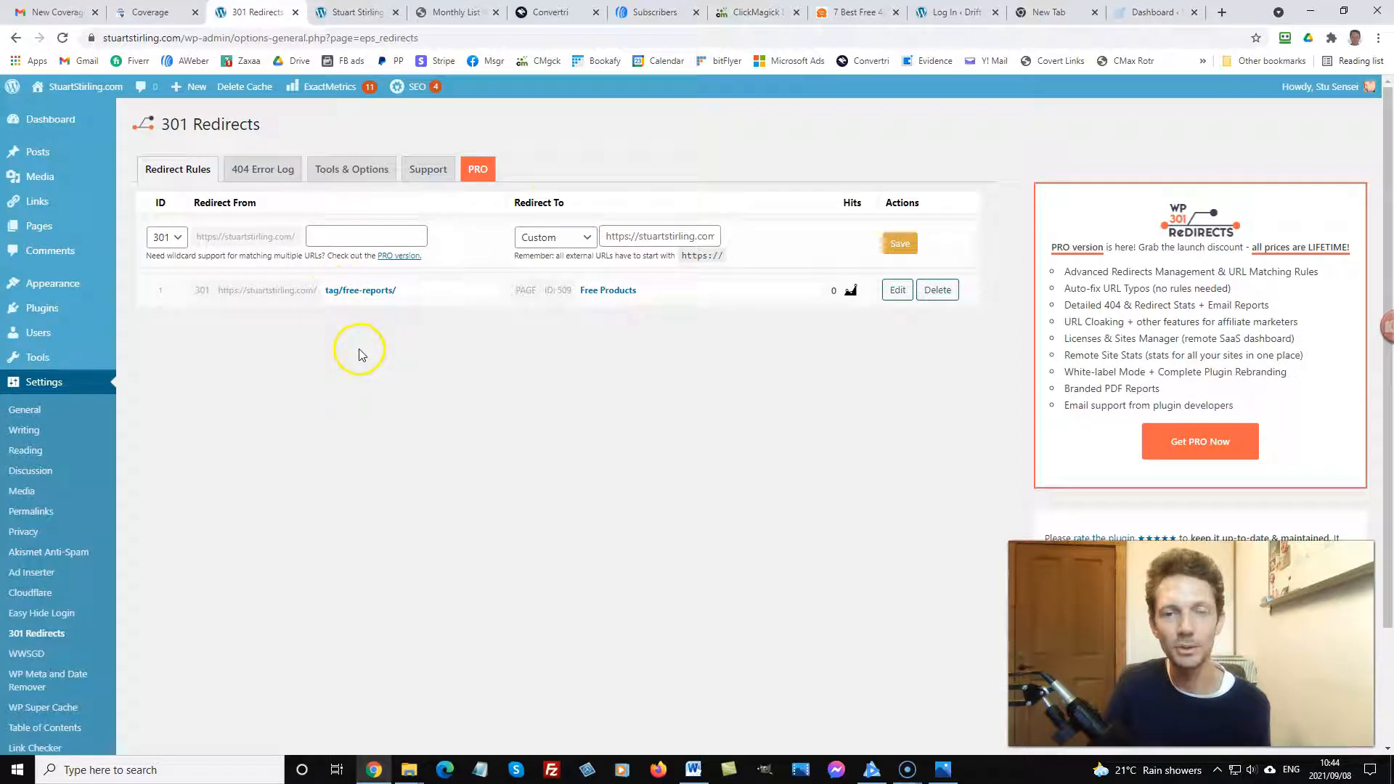
pyautogui.moveTo(450, 245)
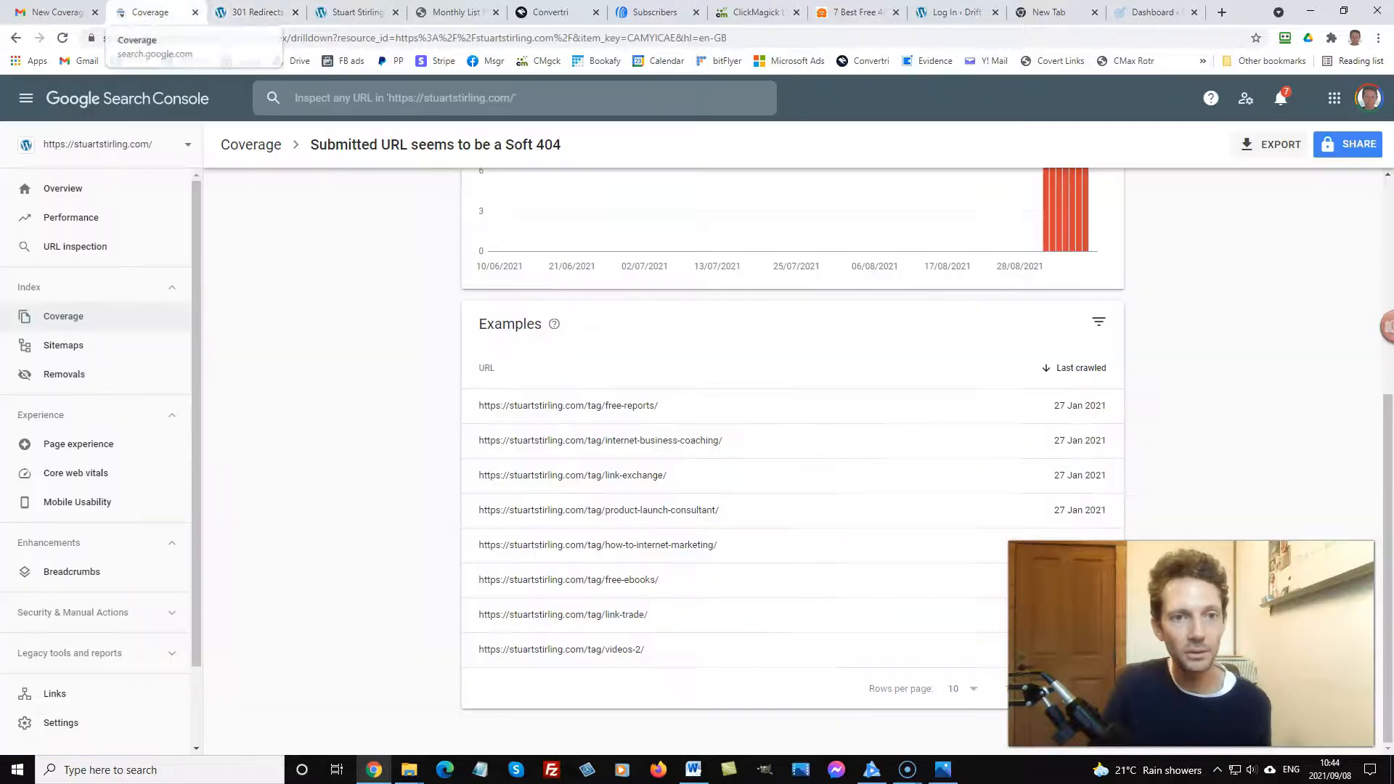
pyautogui.click(569, 405)
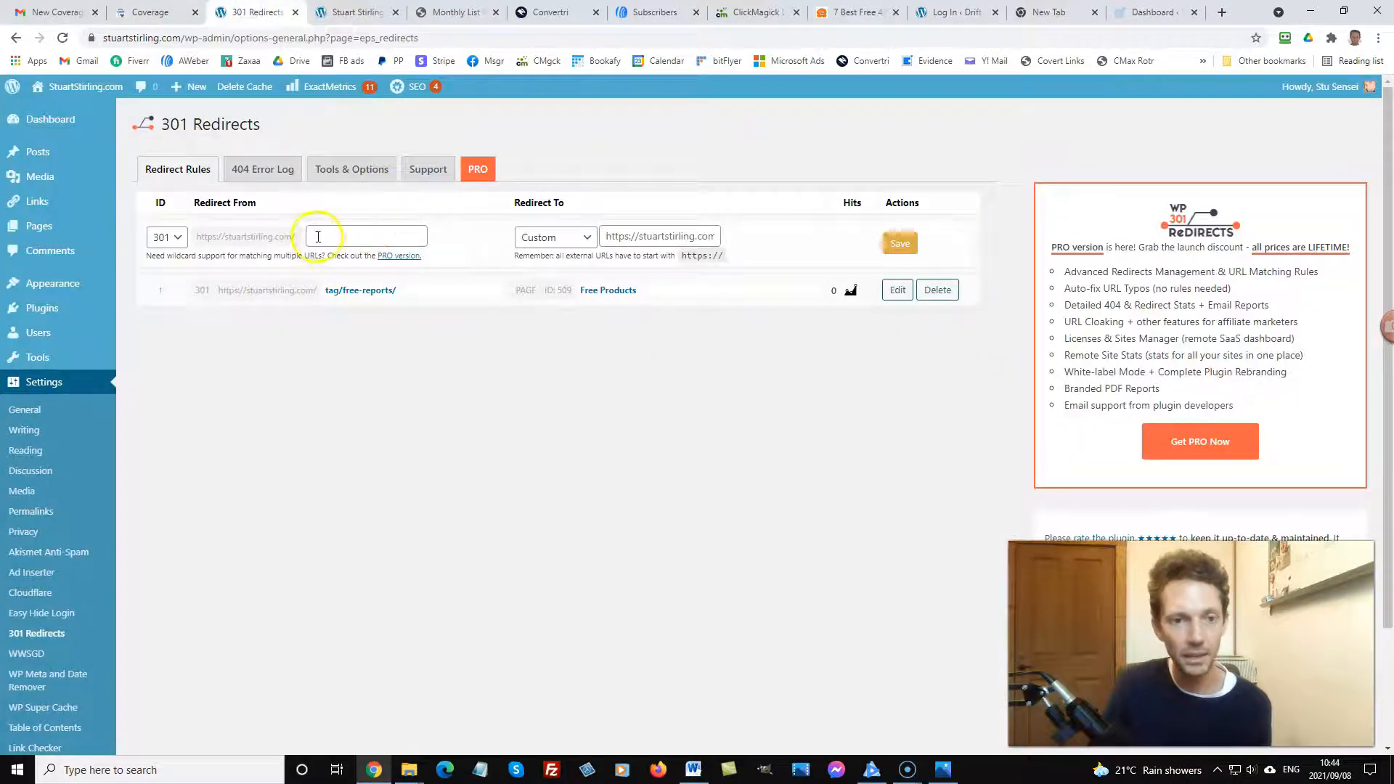
# Enter tag/internet-business-coaching/ as Redirect From and set the destination type to Page.
pyautogui.write('rnet-business-coaching/')
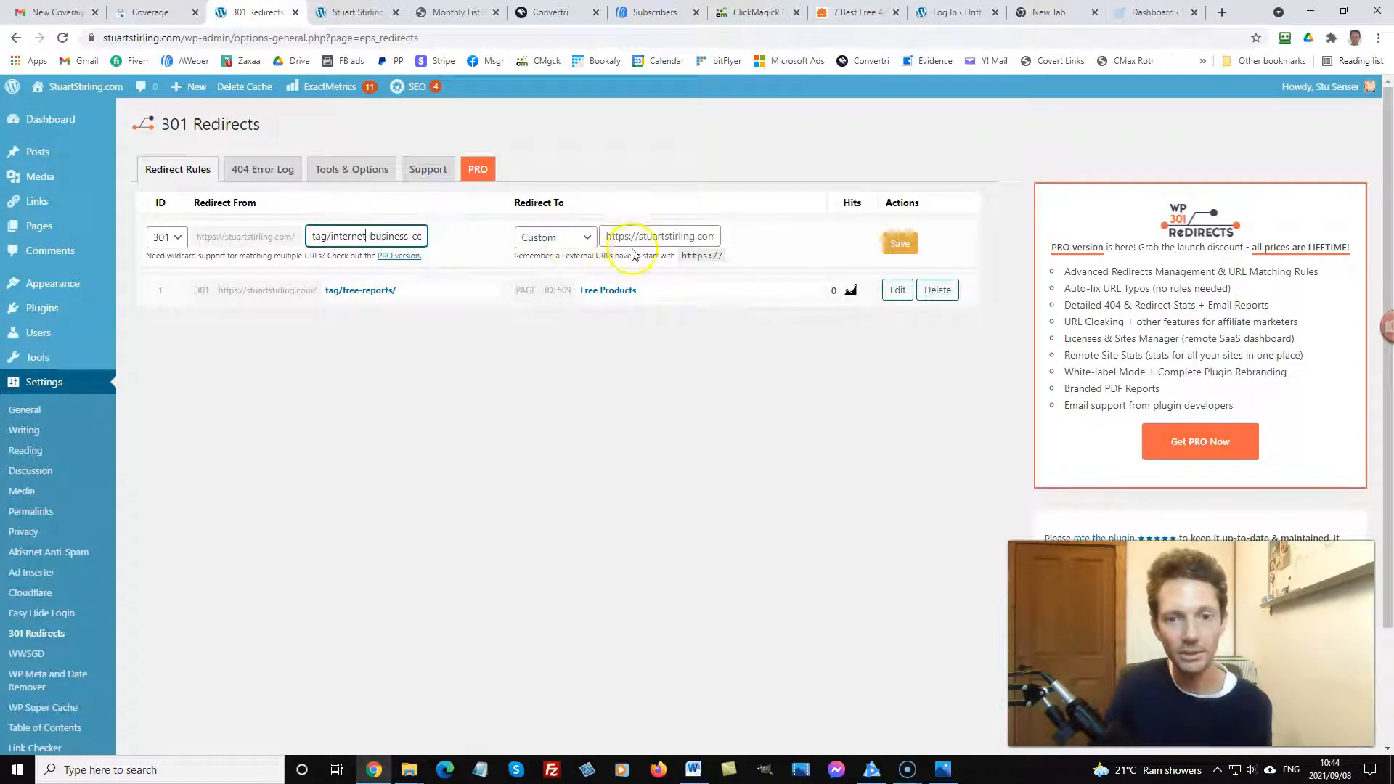
pyautogui.click(553, 237)
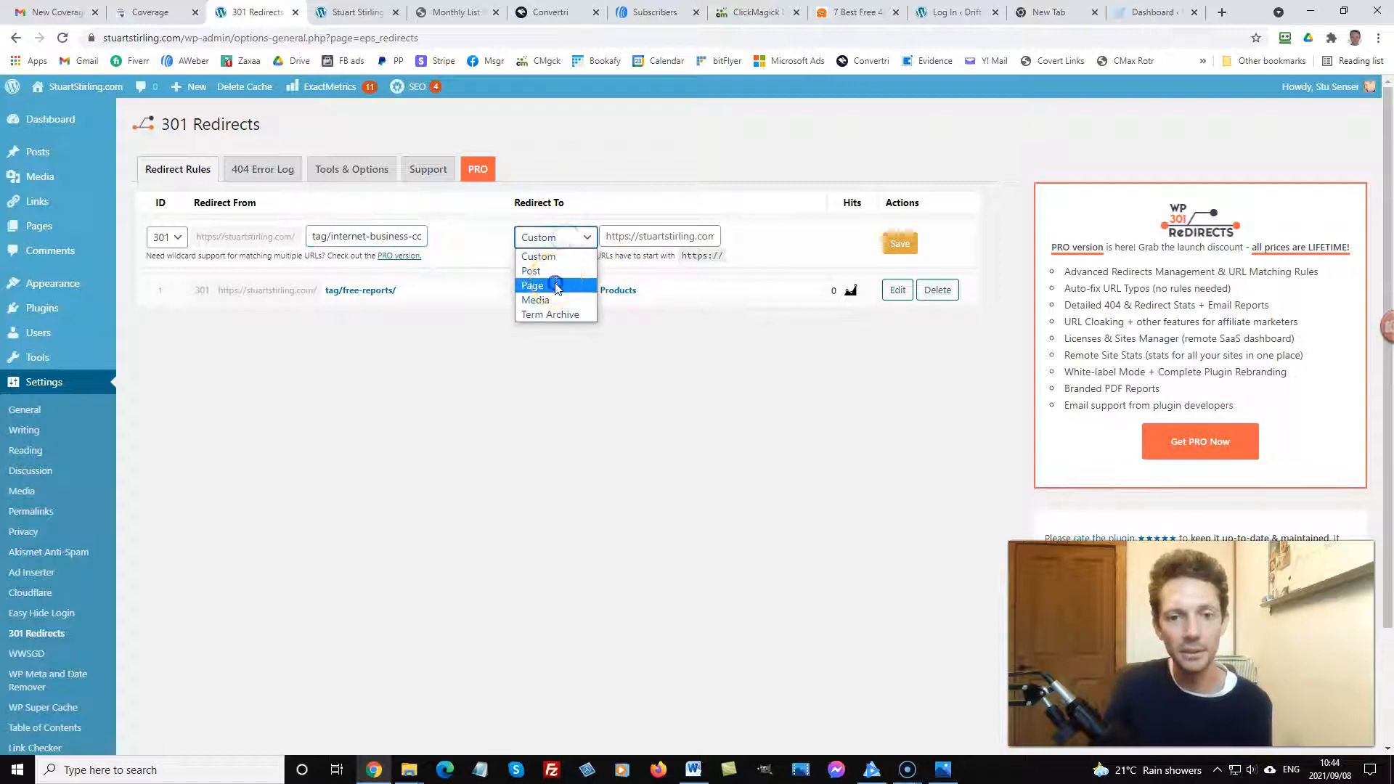
pyautogui.click(531, 286)
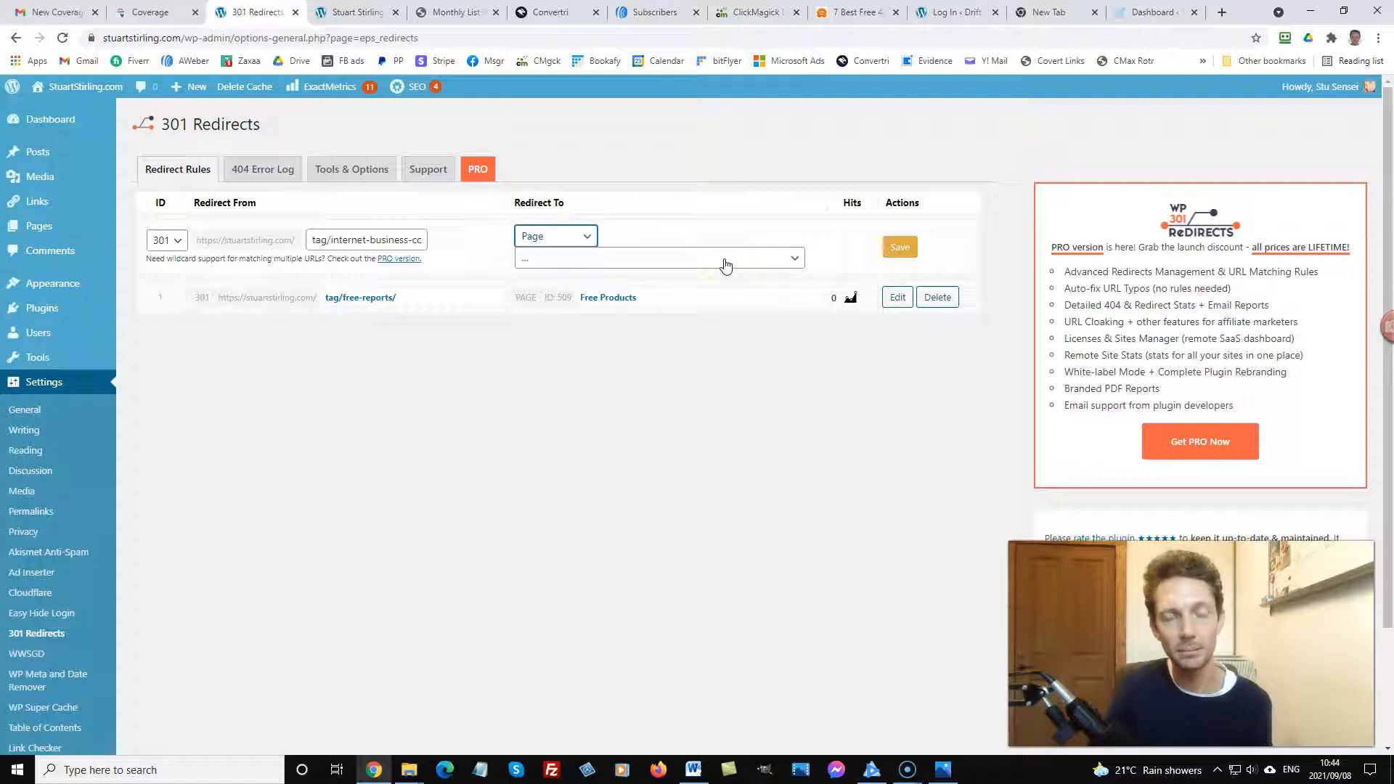
pyautogui.click(657, 258)
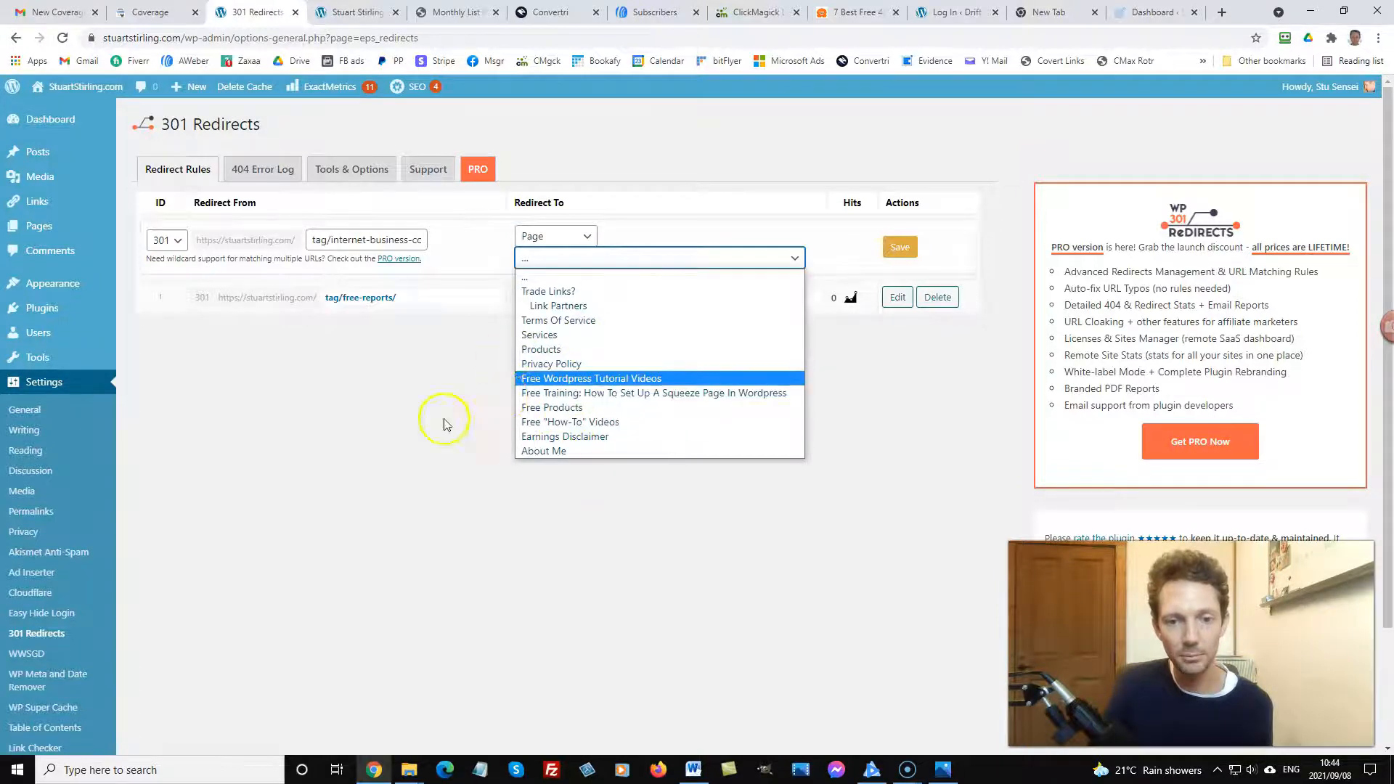
# Recheck the URL in Search Console and choose the Services page as the redirect destination.
pyautogui.click(552, 406)
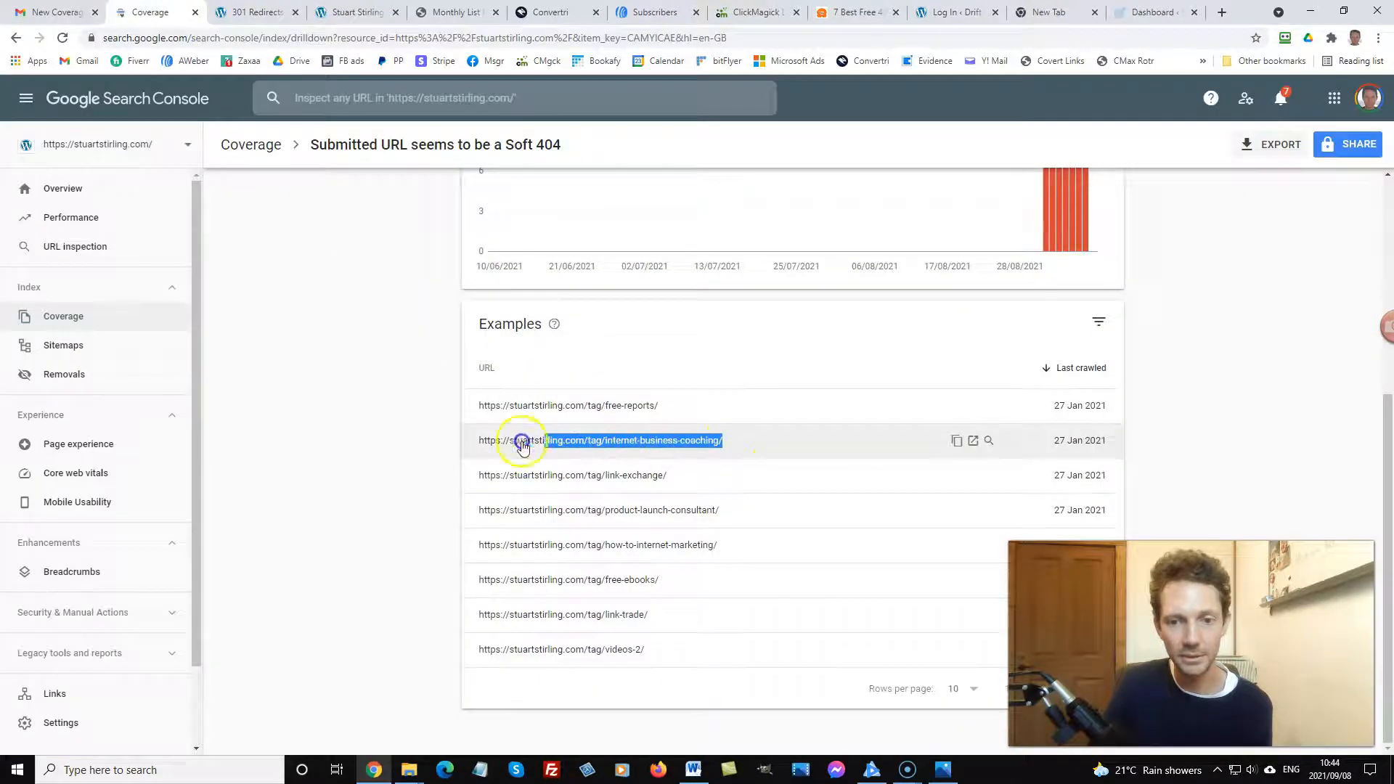
pyautogui.doubleClick(599, 440)
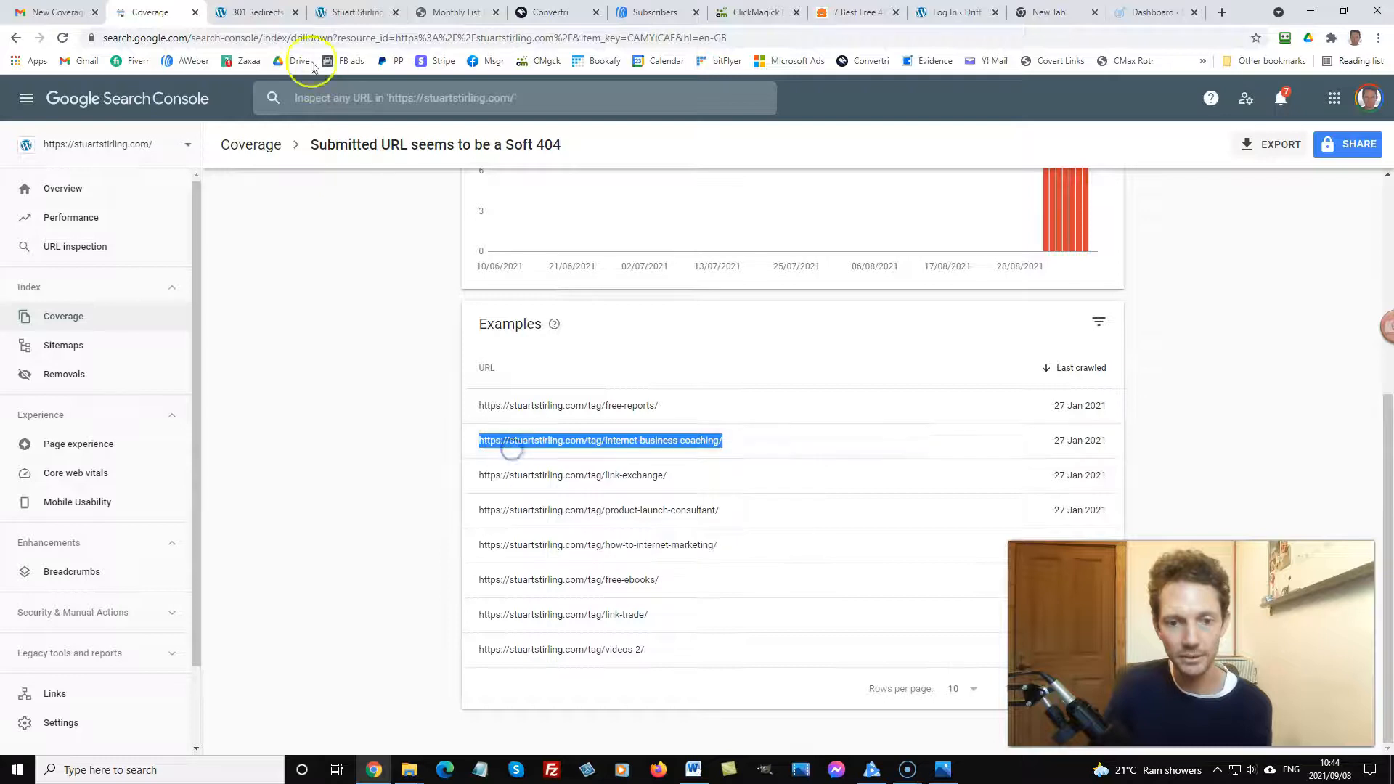
pyautogui.click(256, 12)
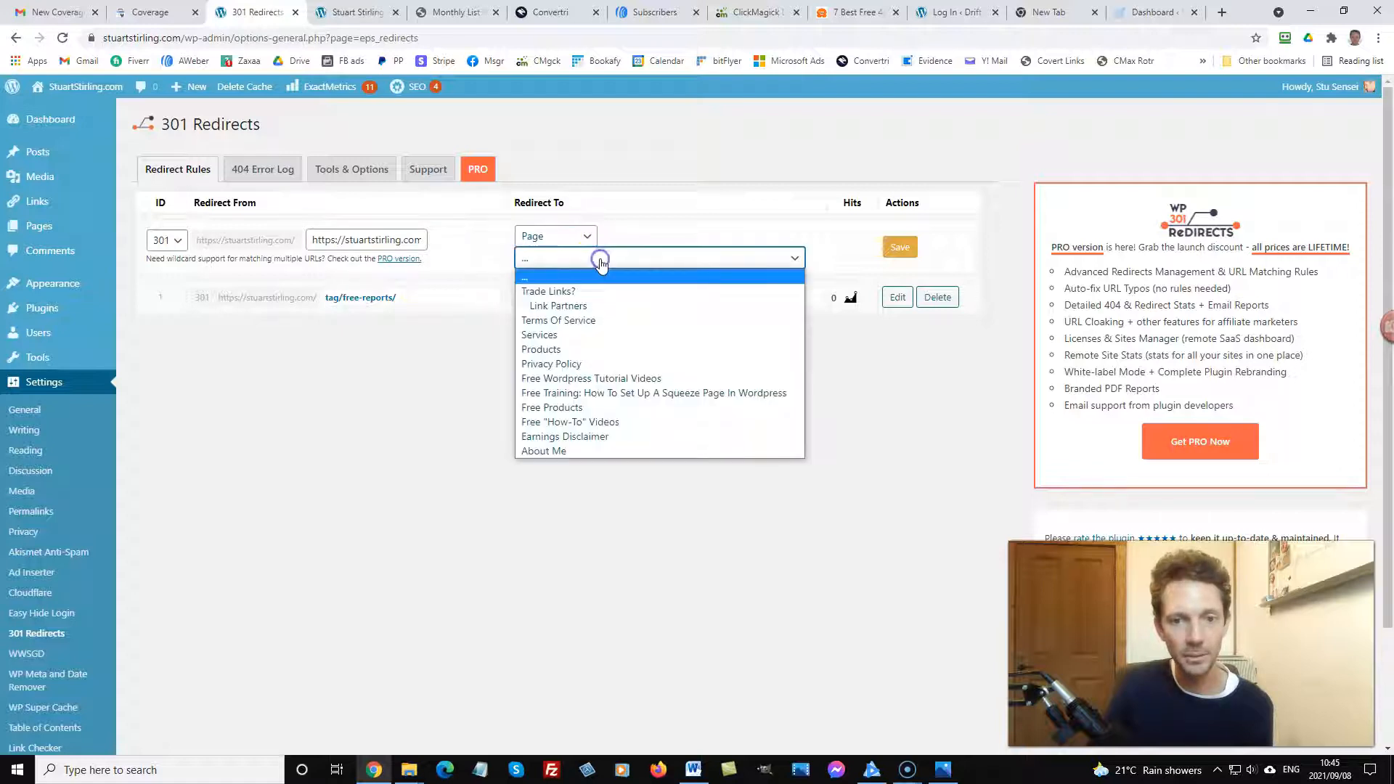
pyautogui.click(538, 334)
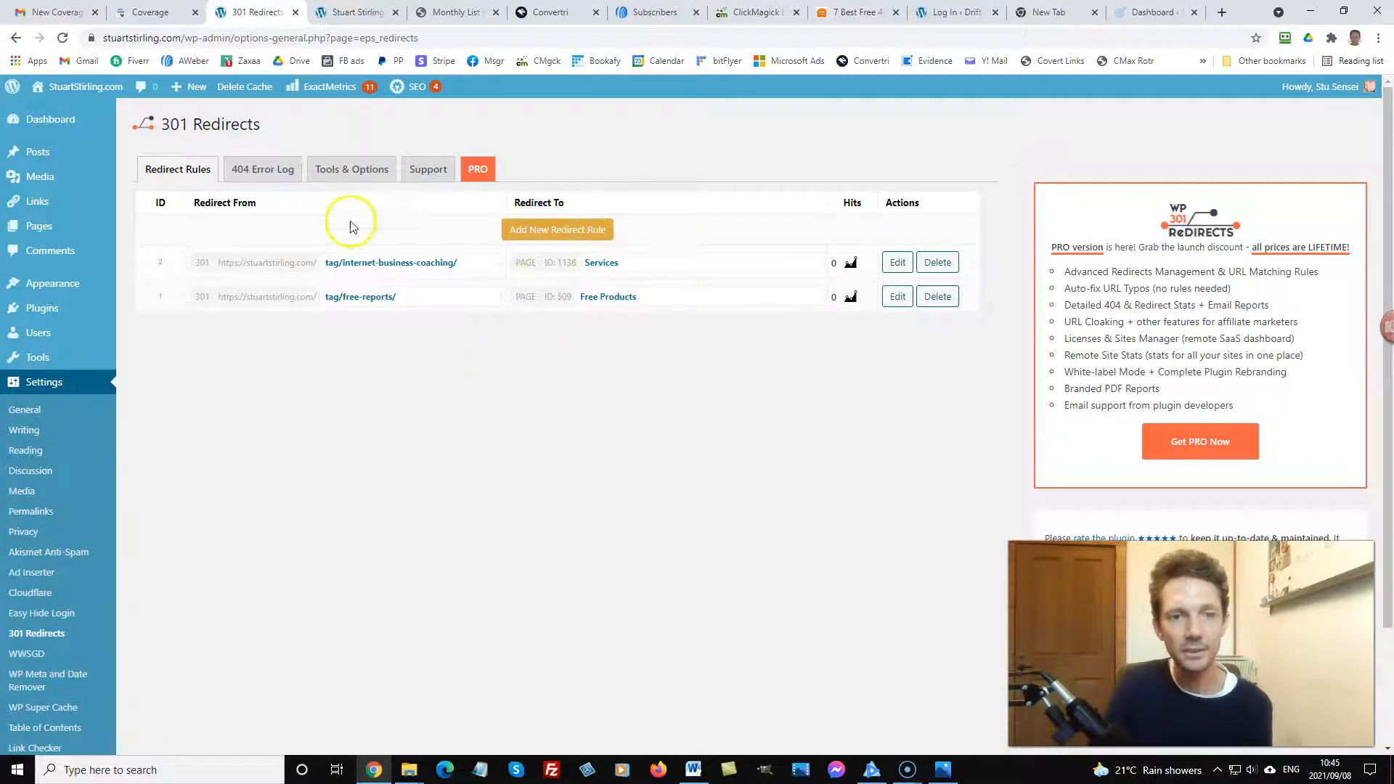
pyautogui.click(147, 12)
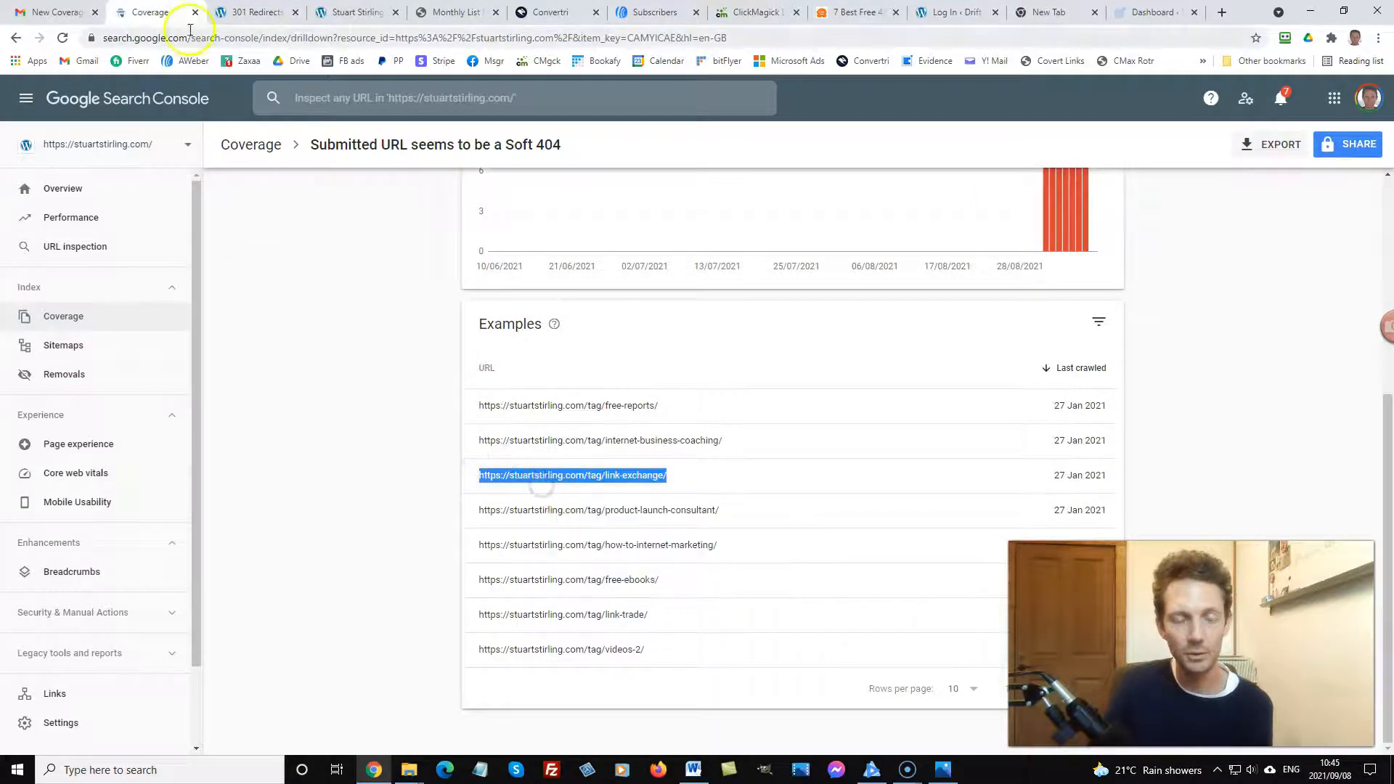
# Save a rule redirecting tag/link-exchange/ to the Link Partners page.
pyautogui.click(256, 12)
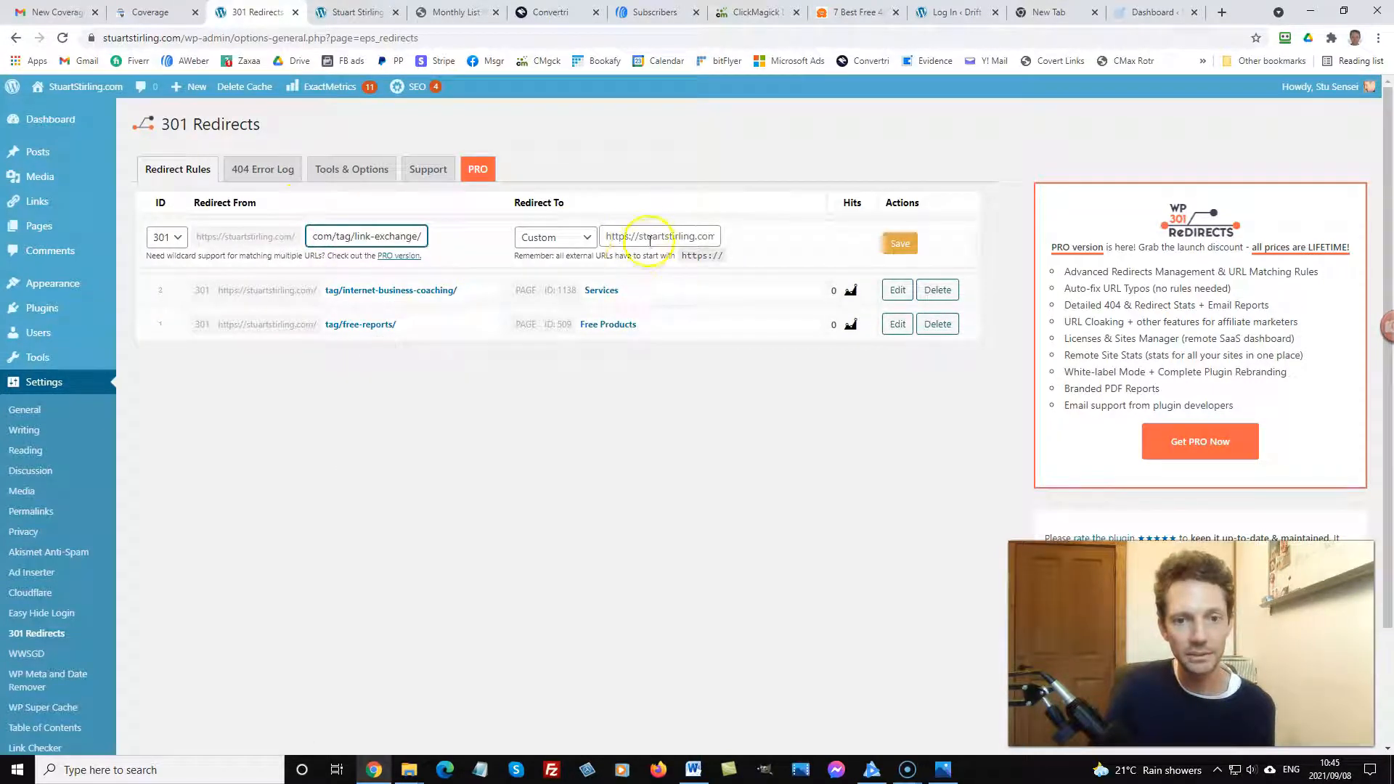
pyautogui.click(555, 237)
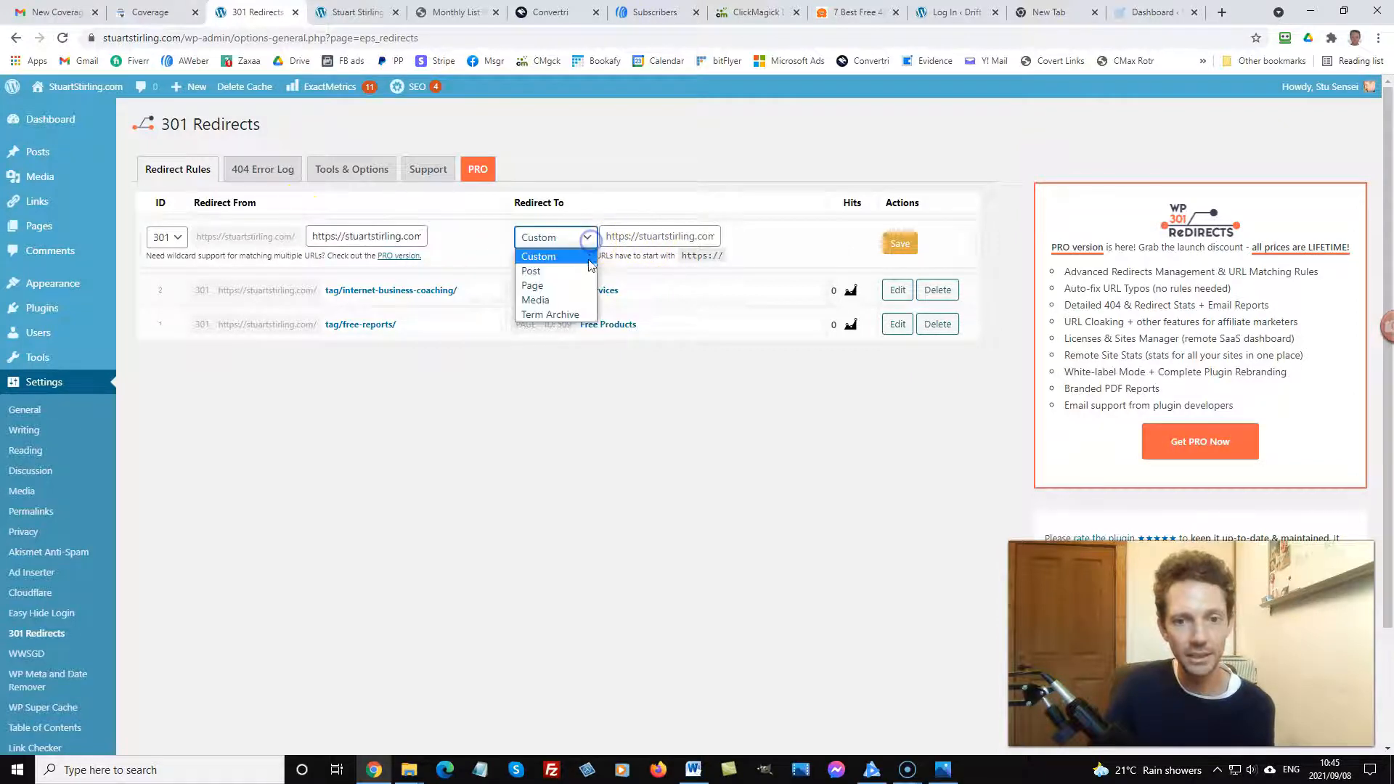
pyautogui.click(531, 272)
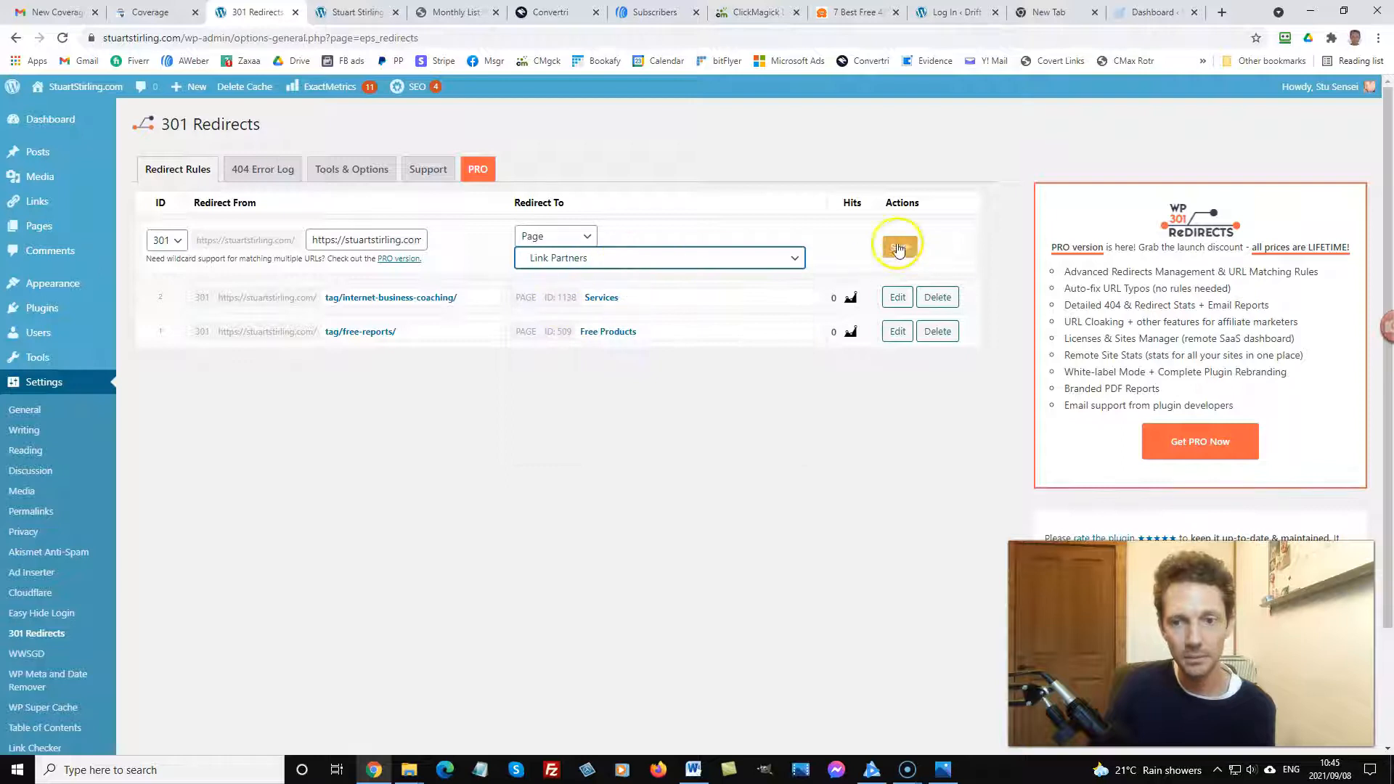
pyautogui.click(897, 244)
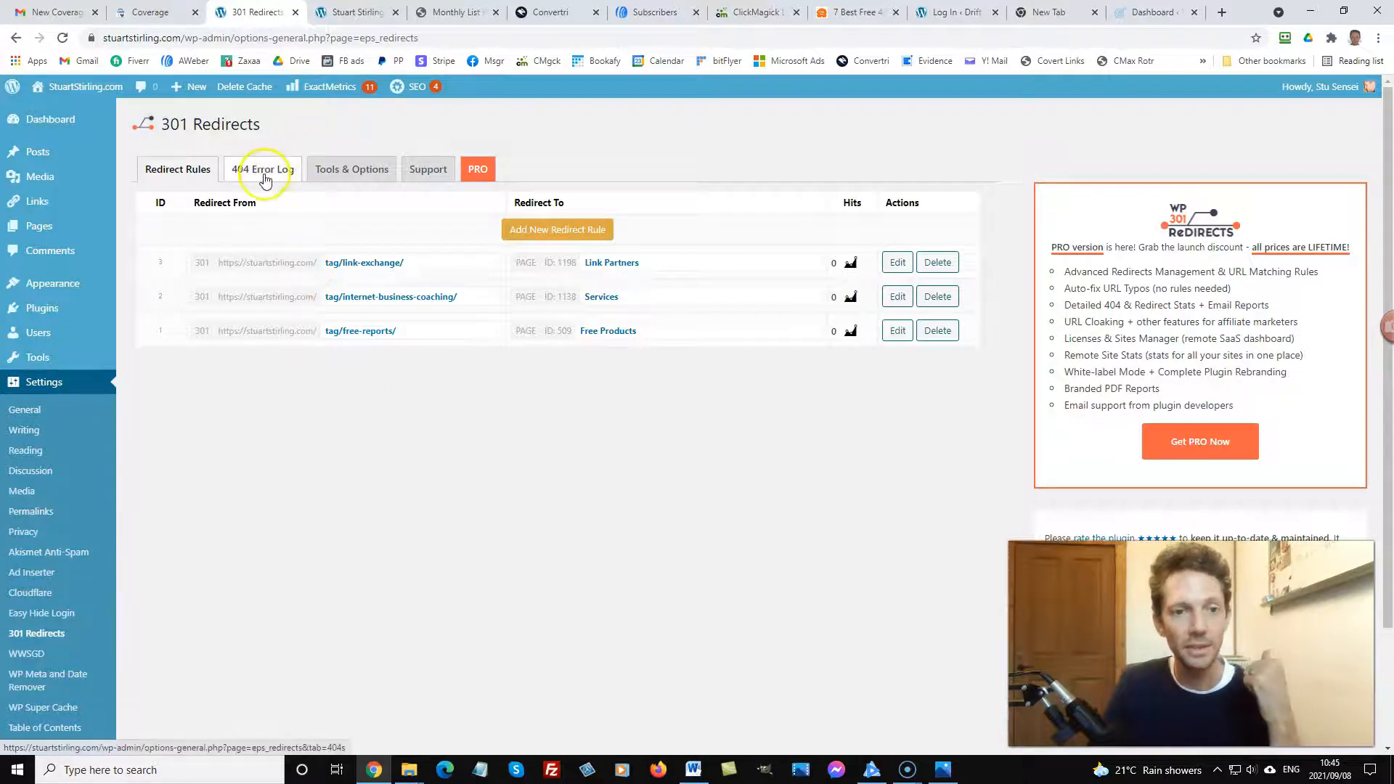
# Confirm the plugin's 404 Error Log is empty and return to the Search Console Soft 404 list.
pyautogui.click(263, 169)
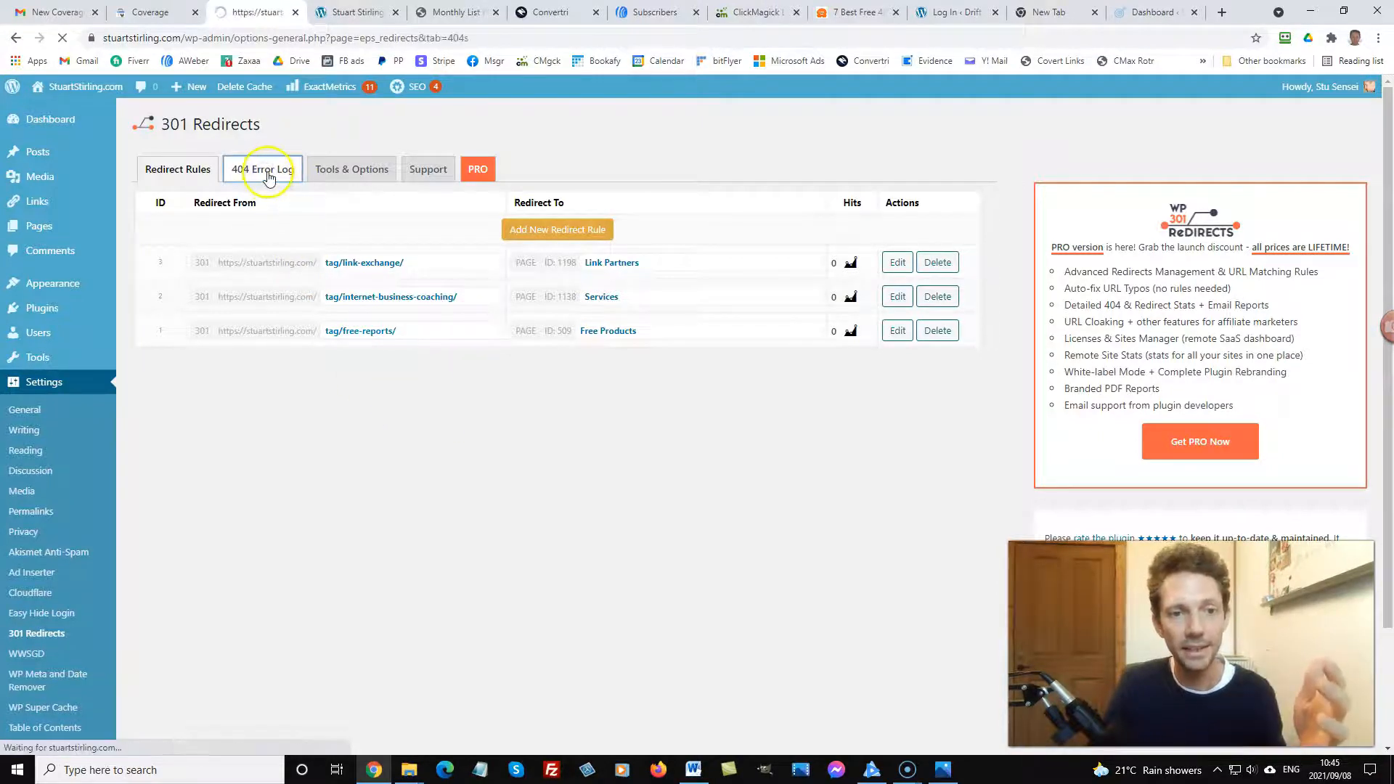
pyautogui.click(263, 168)
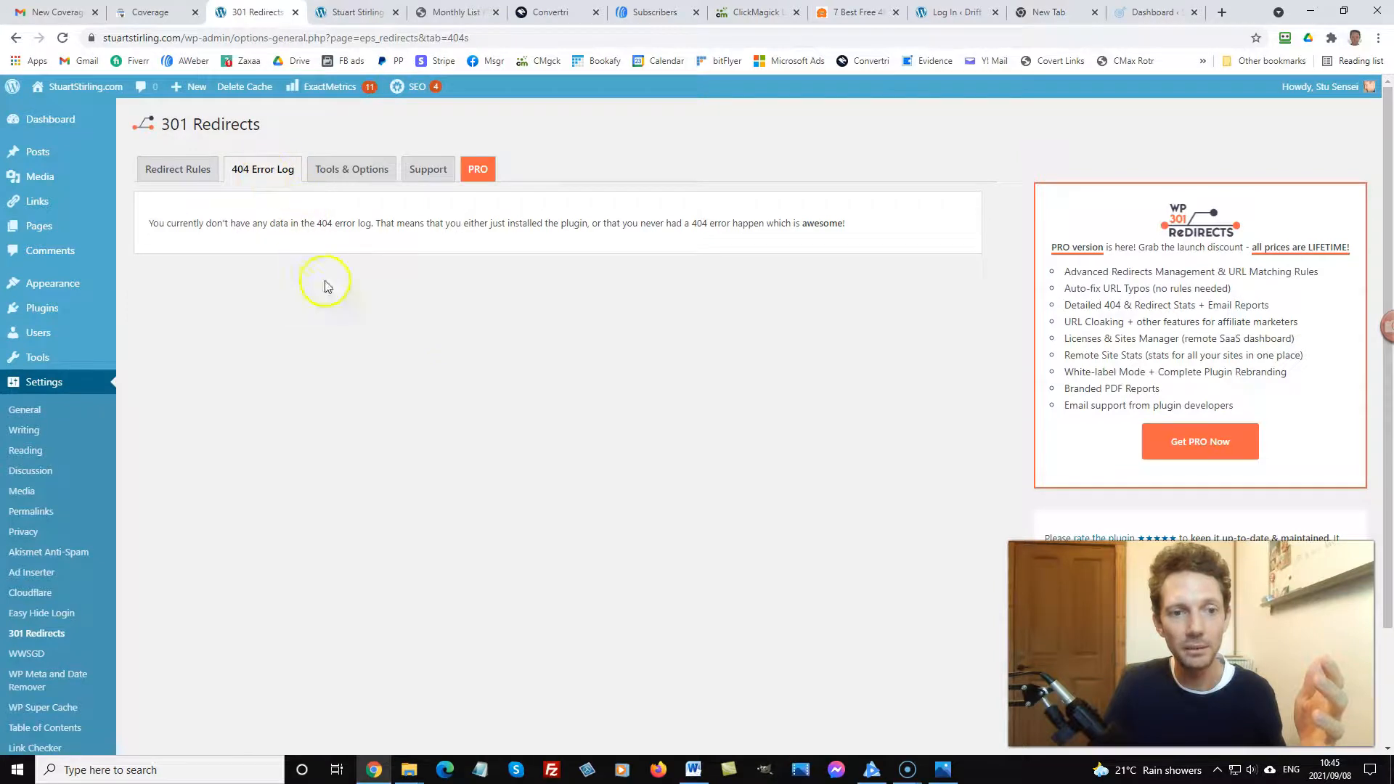
pyautogui.moveTo(360, 352)
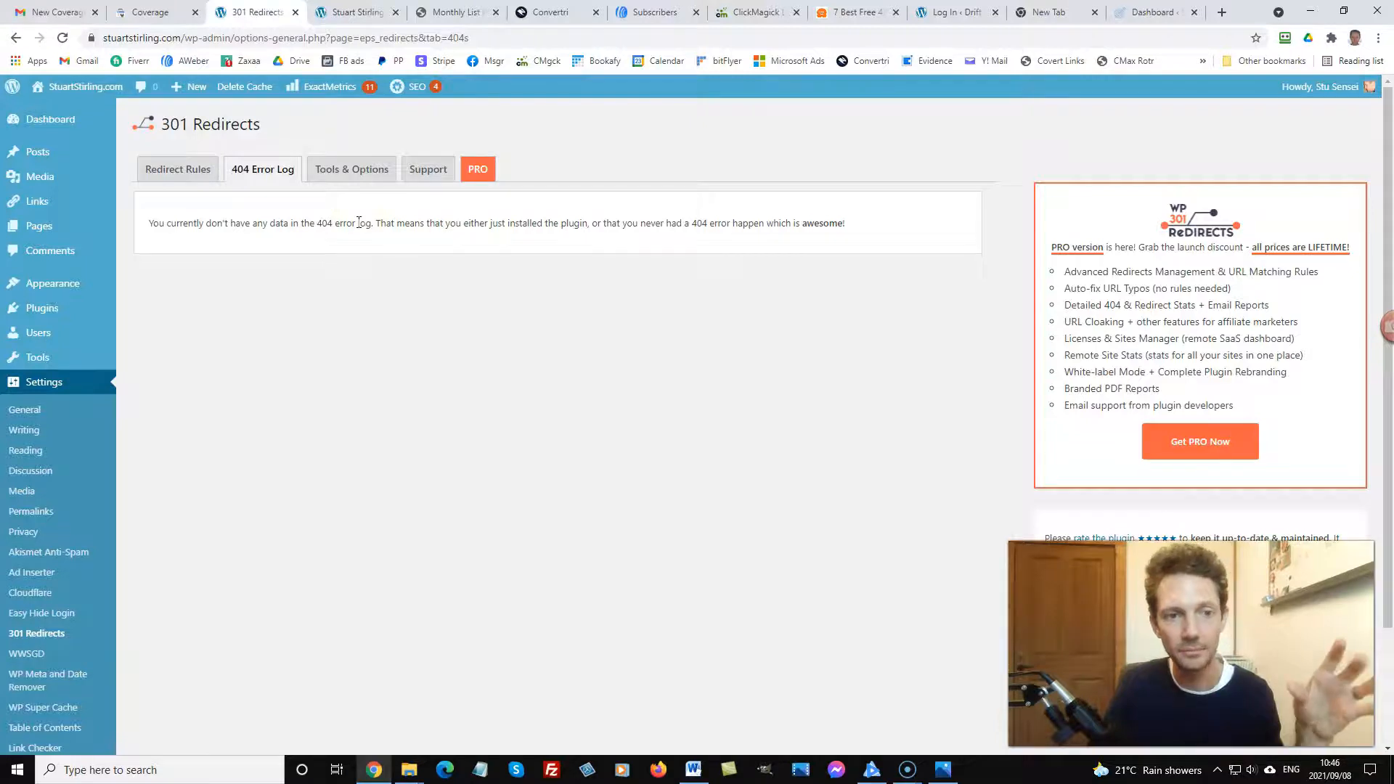
pyautogui.click(178, 169)
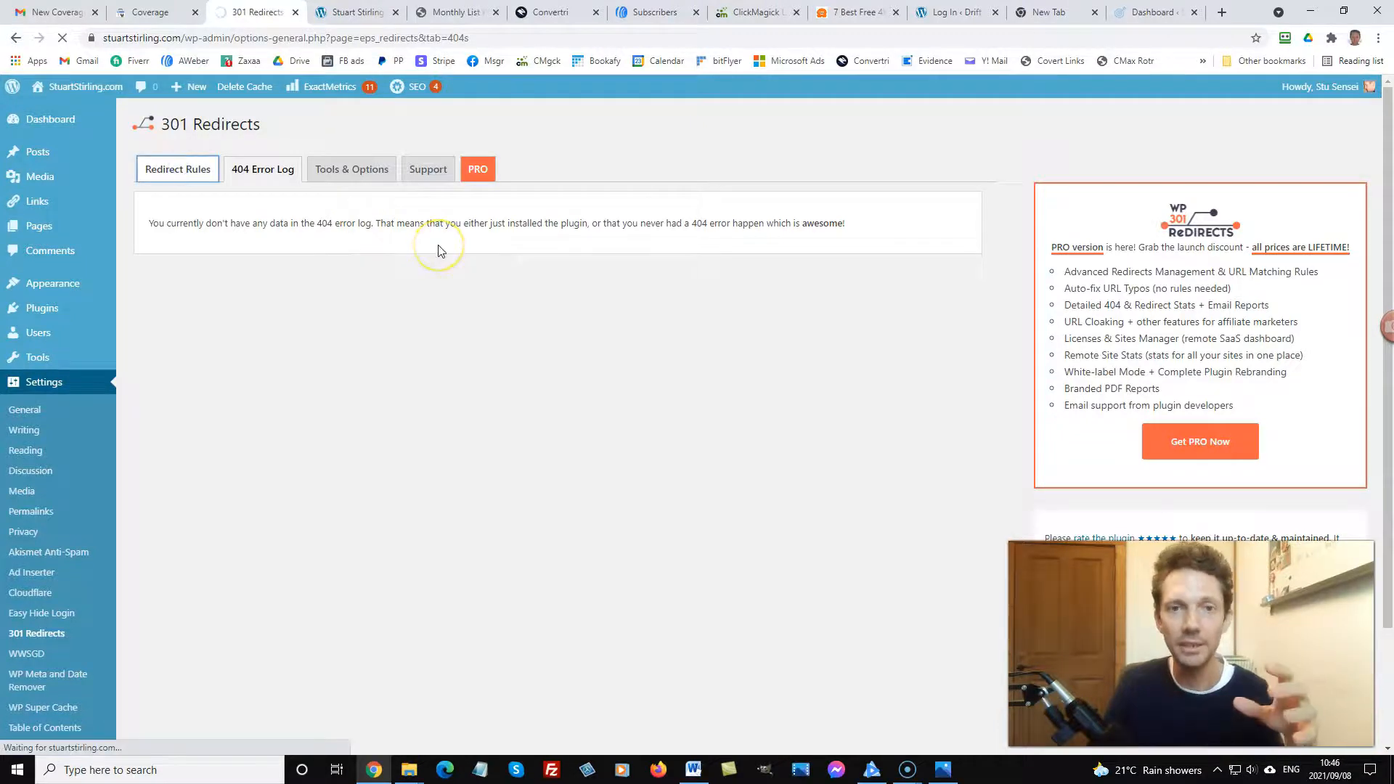
pyautogui.click(147, 12)
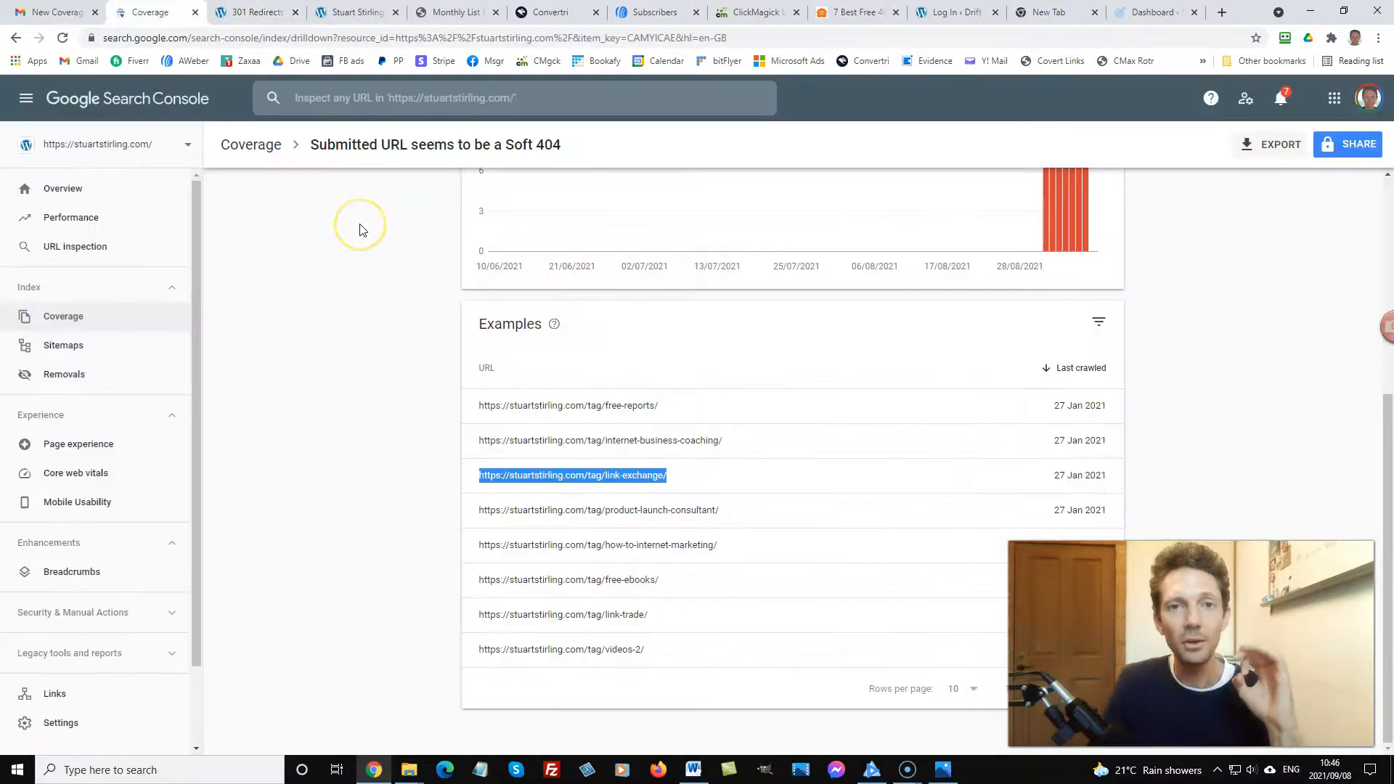